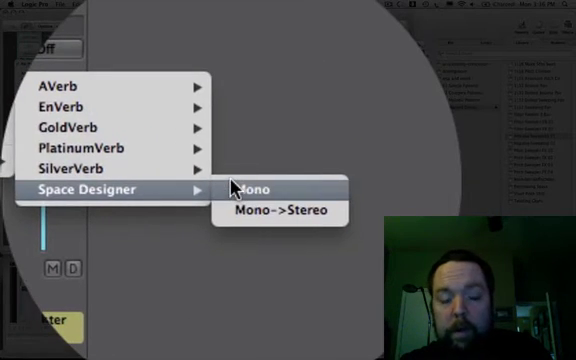
Step: Insert a mono Space Designer reverb on the drum track's channel strip
{"action": "left_click", "coordinate": [246, 187]}
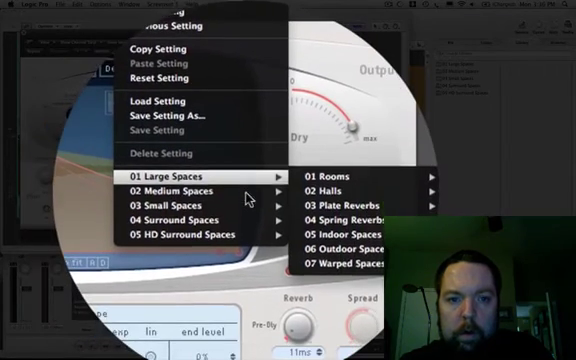
{"action": "mouse_move", "coordinate": [190, 192]}
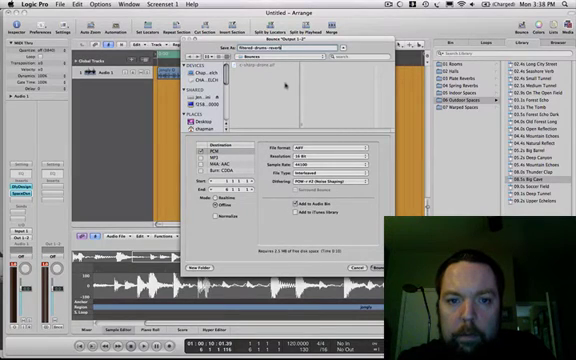
{"action": "mouse_move", "coordinate": [306, 153]}
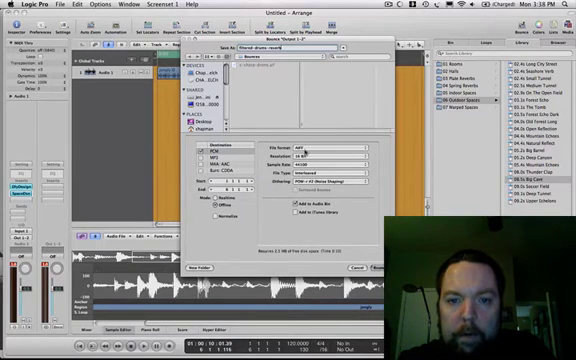